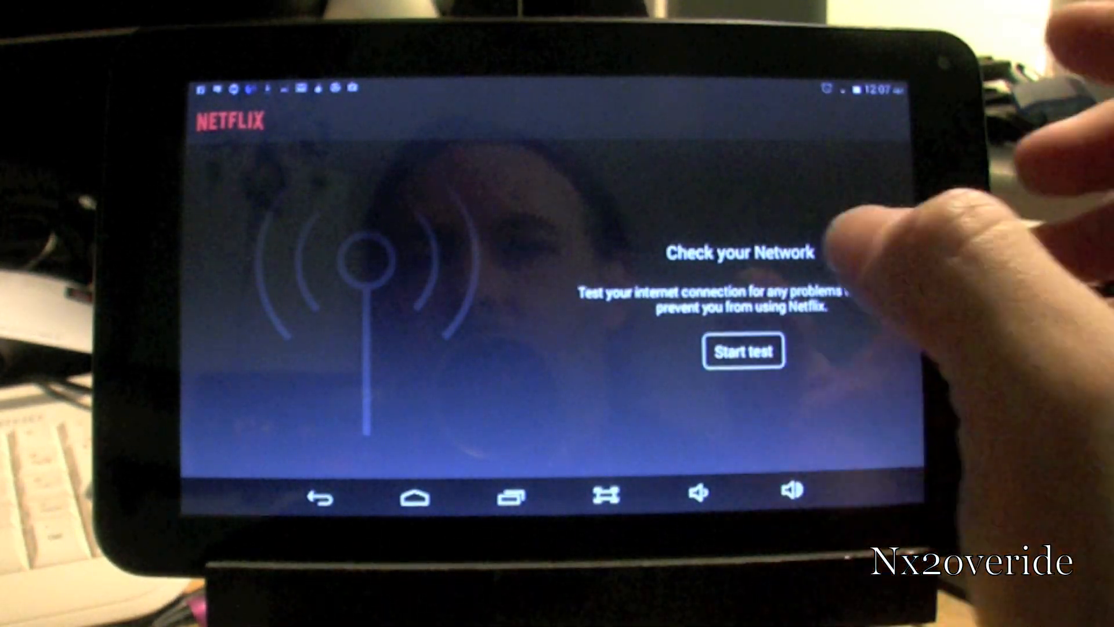
# - Run the Netflix network test on the Check your Network screen
pyautogui.click(743, 351)
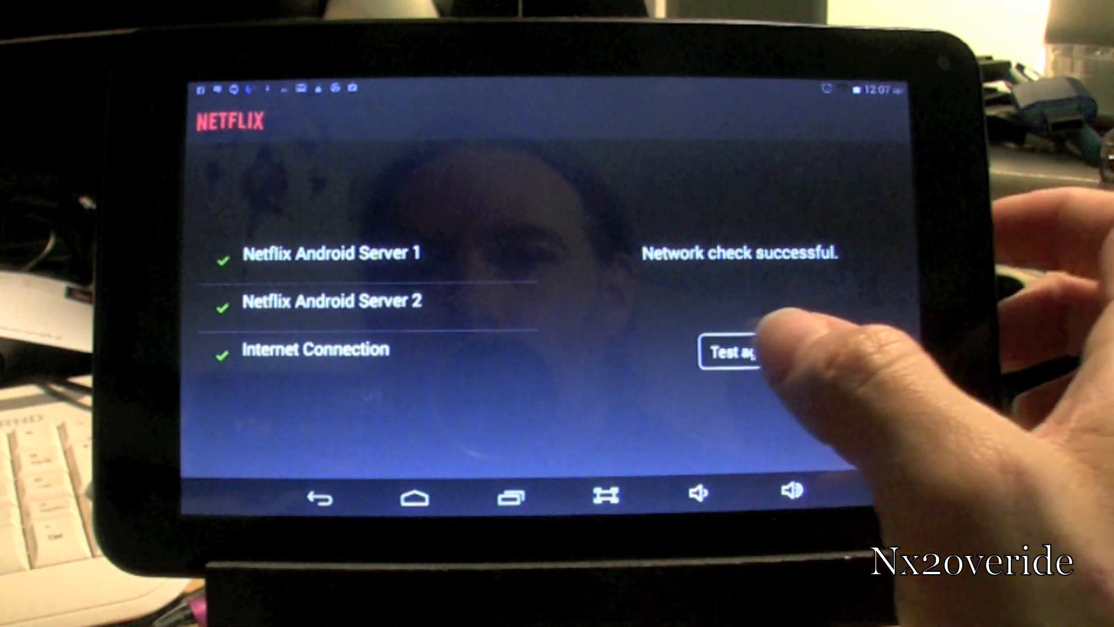
pyautogui.click(735, 354)
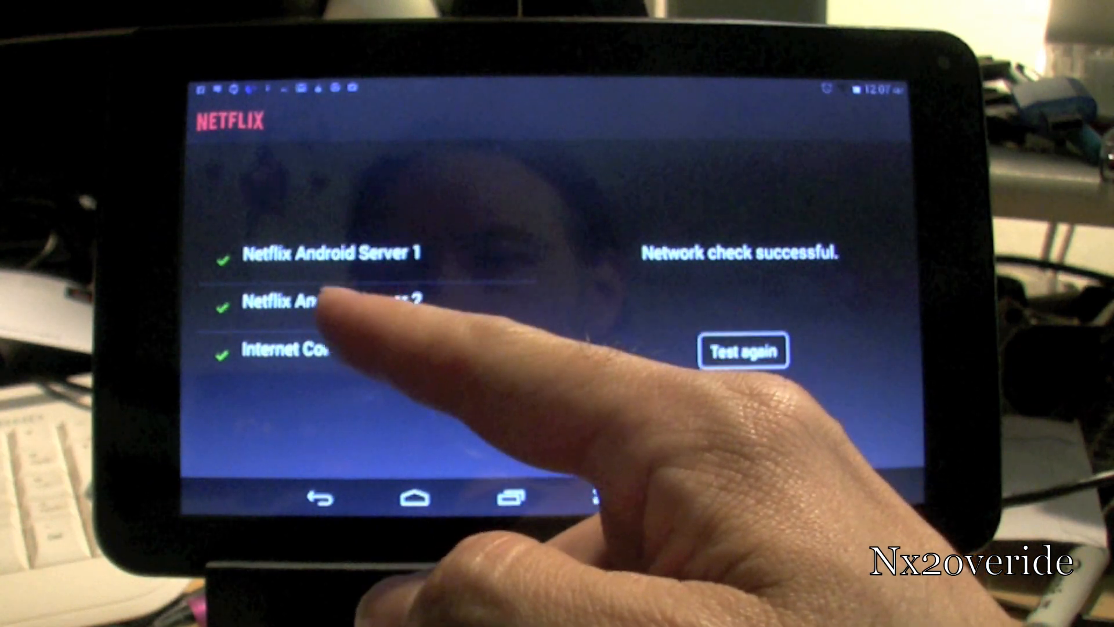
pyautogui.click(744, 351)
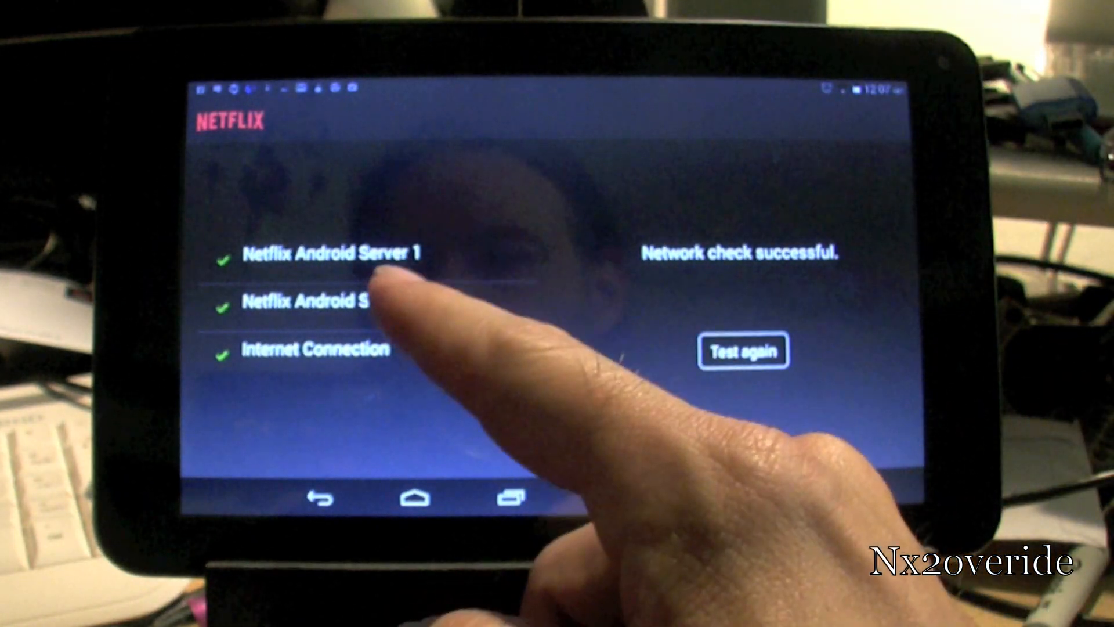
pyautogui.click(741, 351)
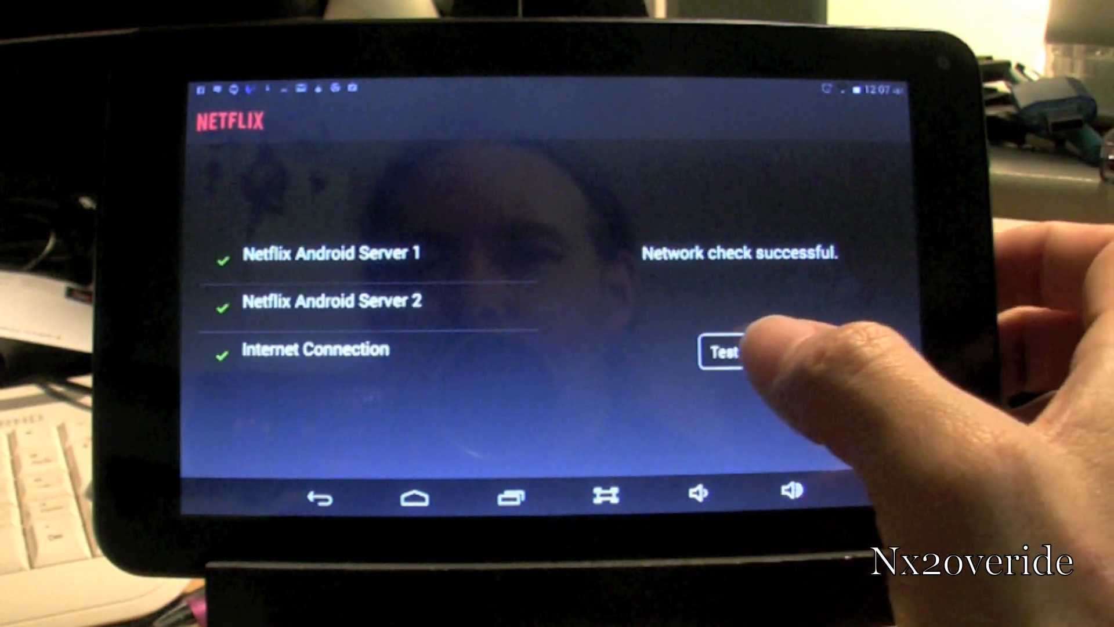
# - Go back from the network check results through About to the email/password sign-in screen
pyautogui.click(742, 352)
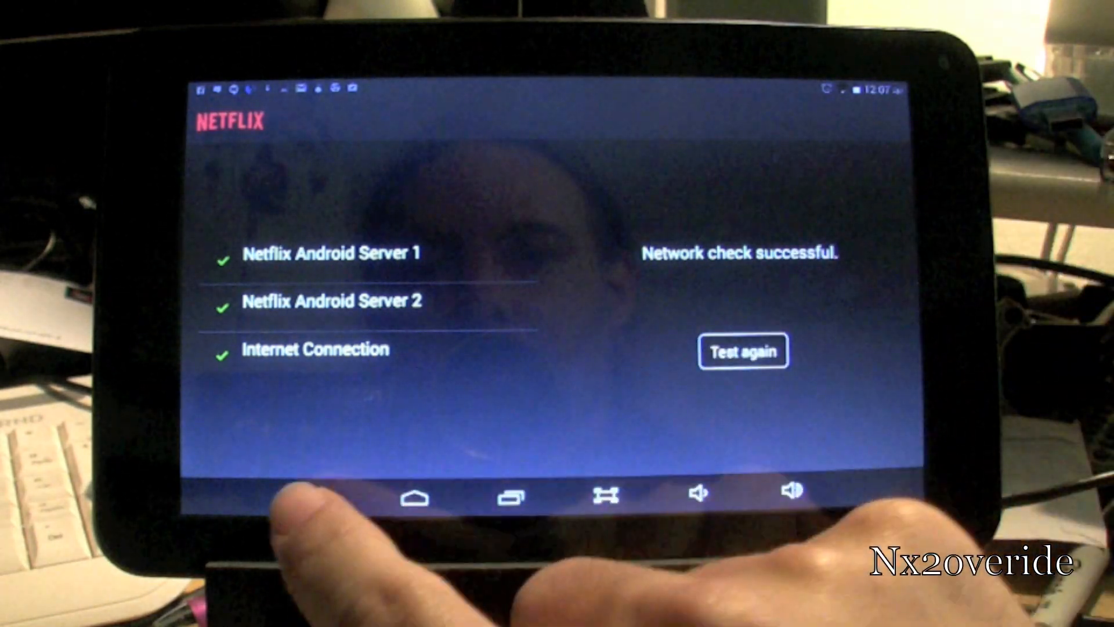
pyautogui.click(334, 494)
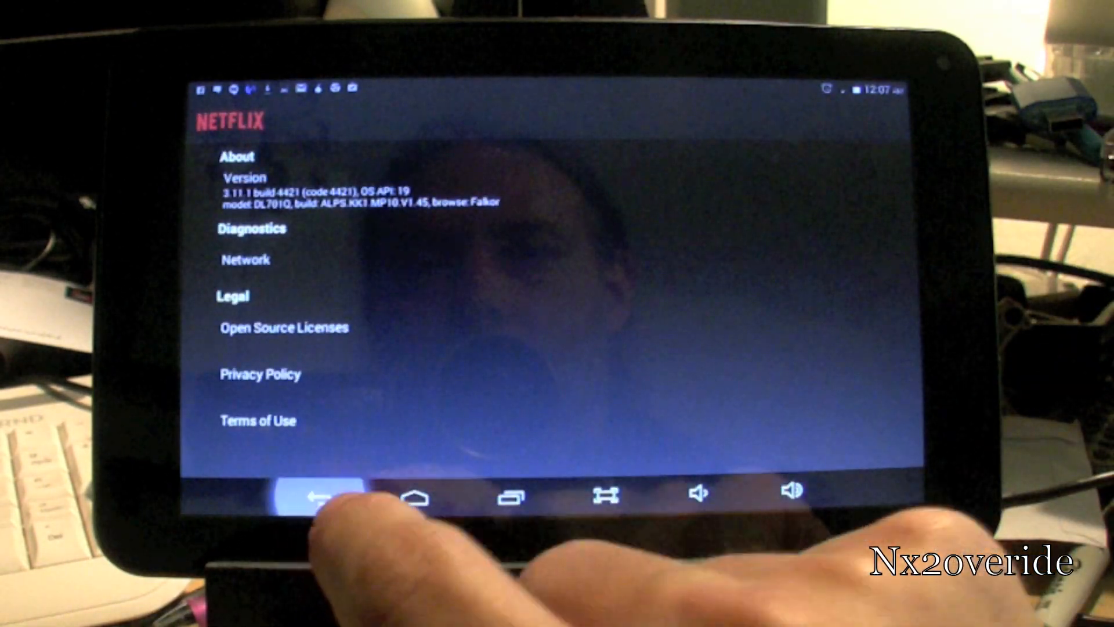
pyautogui.click(323, 494)
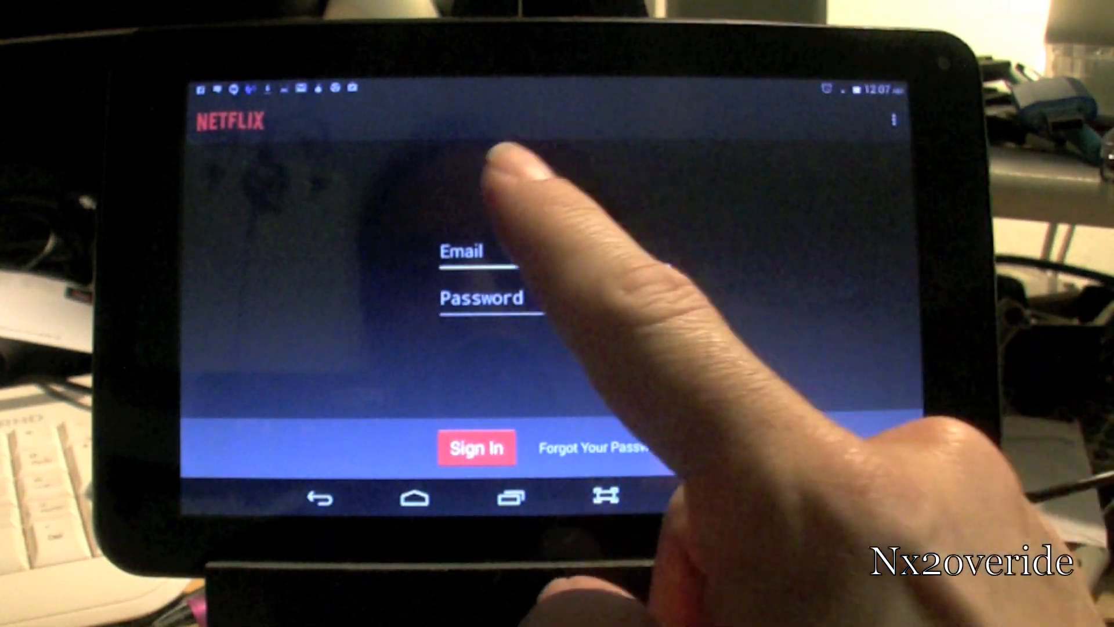